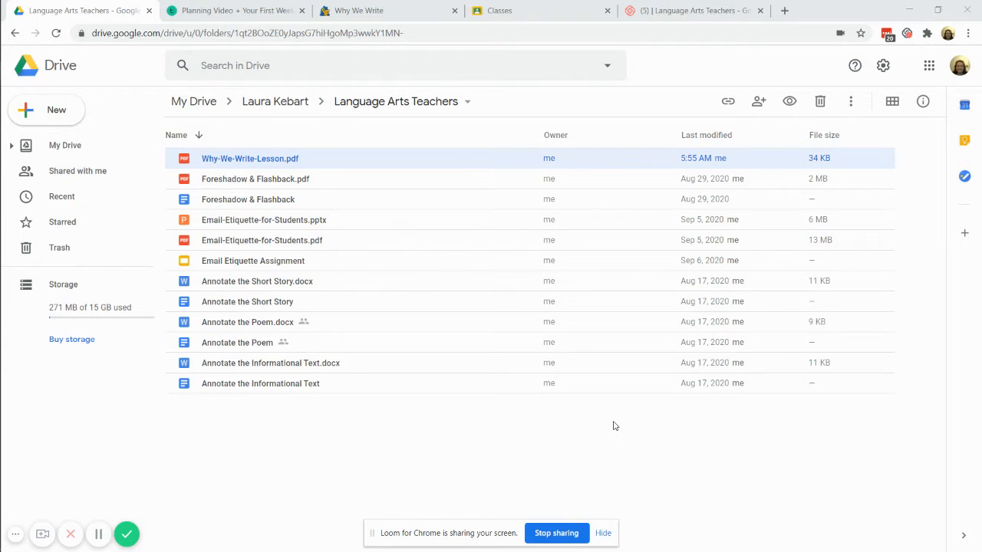
mouse_move(306, 233)
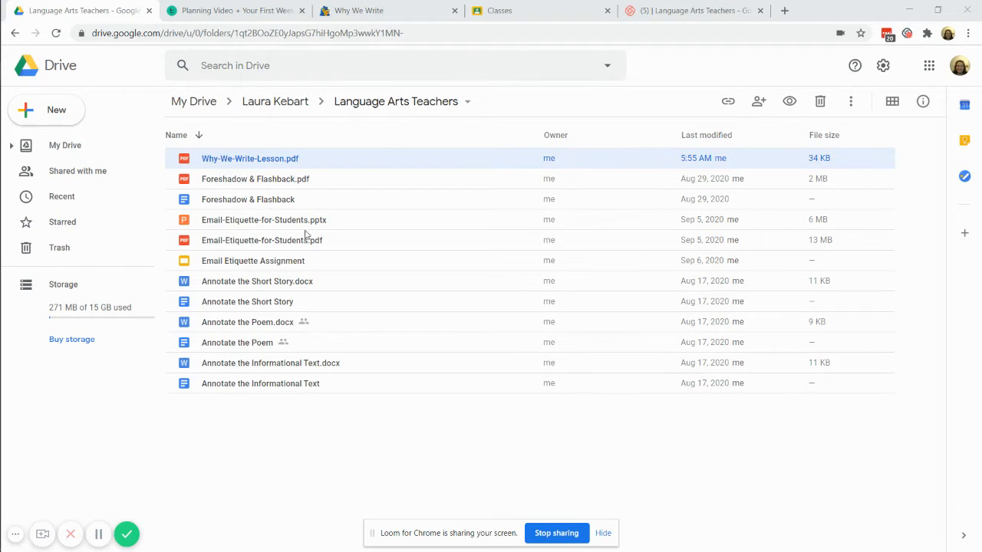
mouse_move(275, 158)
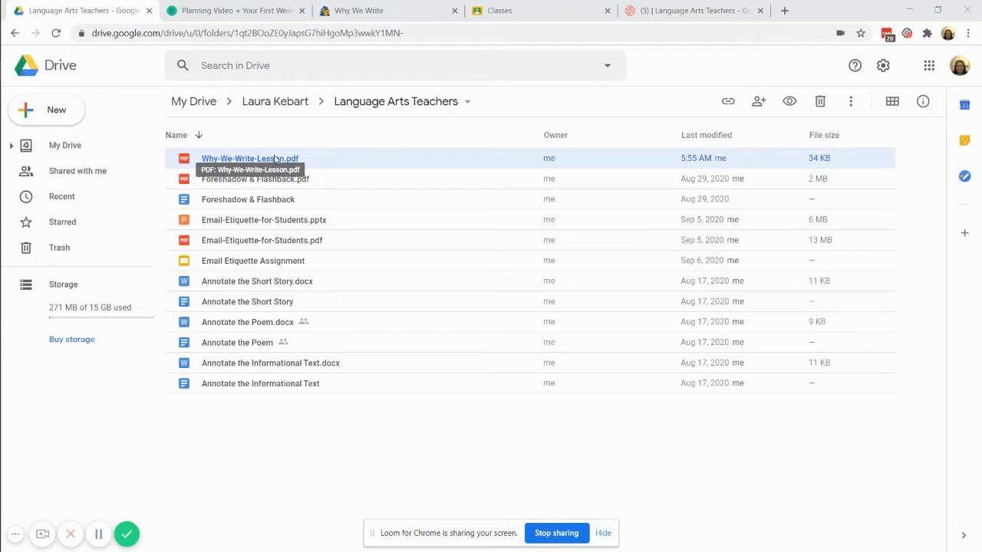
Step: Open the Why-We-Write-Lesson PDF from Drive as an editable Google Doc
left_click(233, 9)
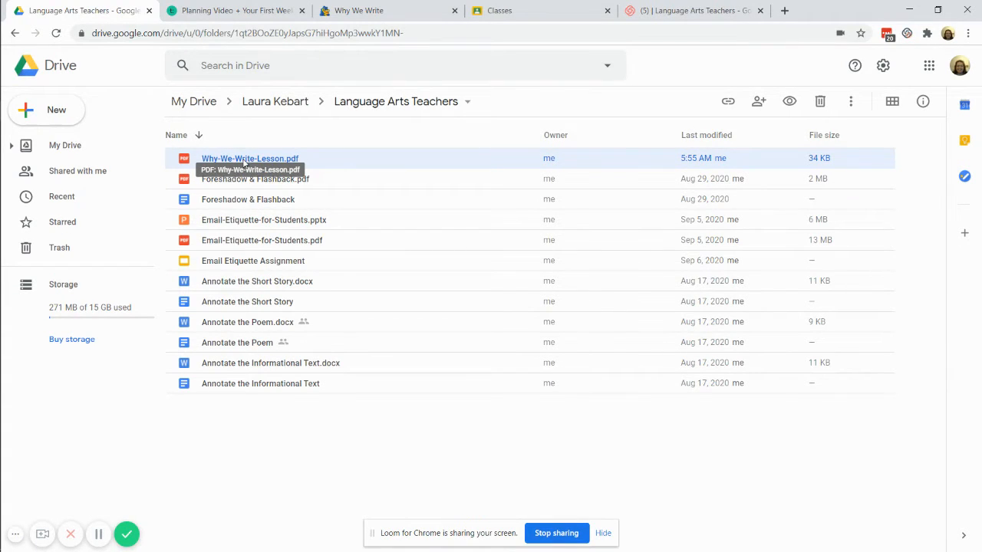
right_click(249, 158)
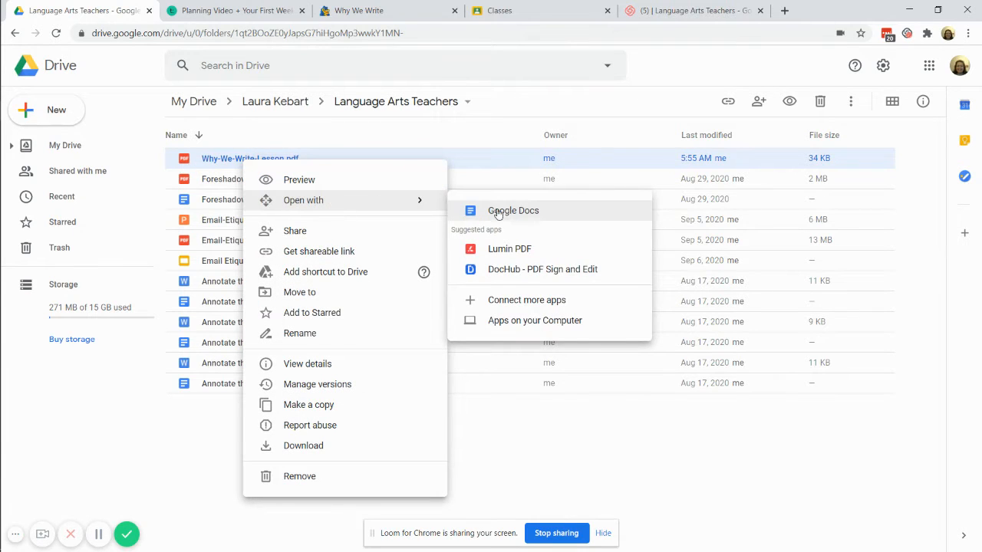
left_click(513, 210)
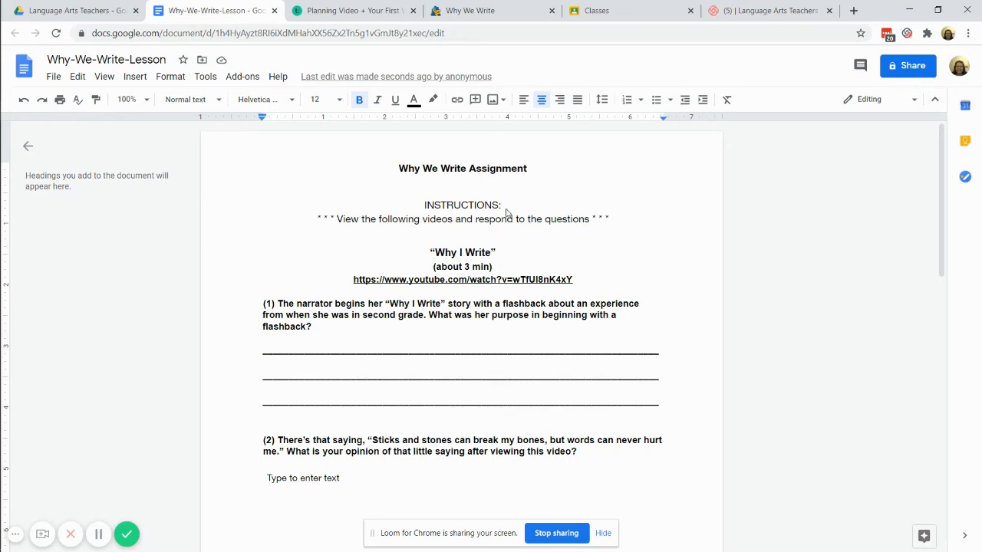
Step: Replace the underscore answer lines under question 1 with a typed '->' marker
left_click_drag(262, 350, 408, 387)
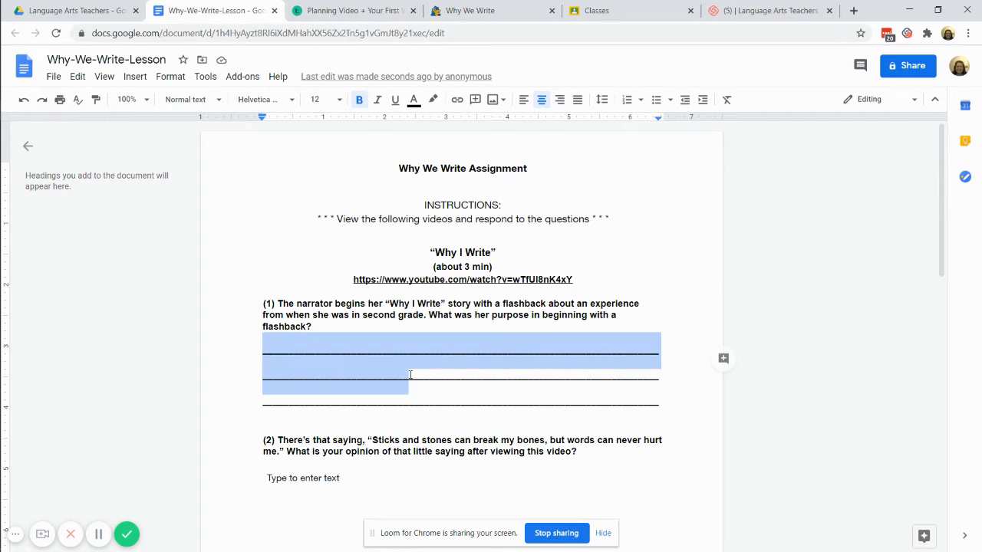
left_click_drag(410, 374, 663, 400)
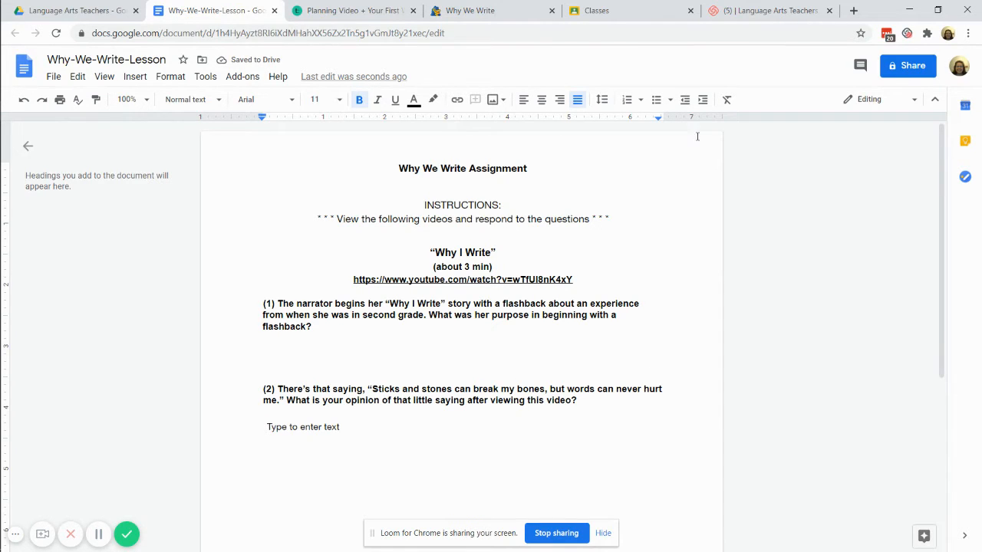
mouse_move(703, 100)
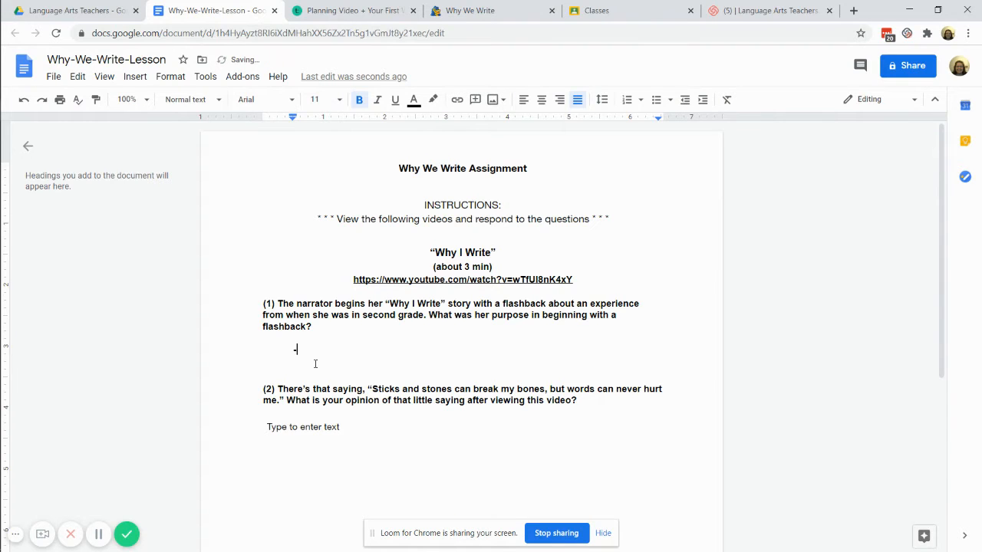
type("->")
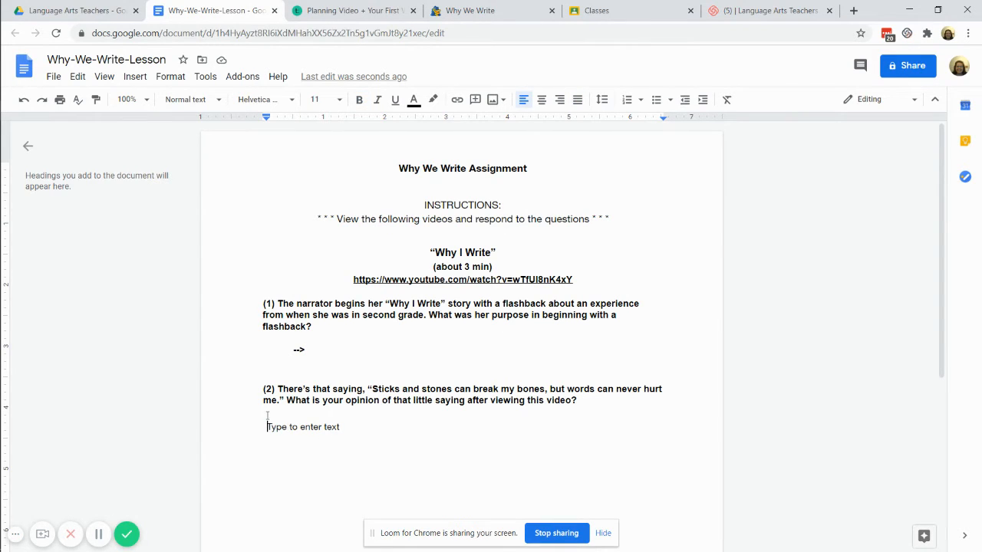
mouse_move(702, 100)
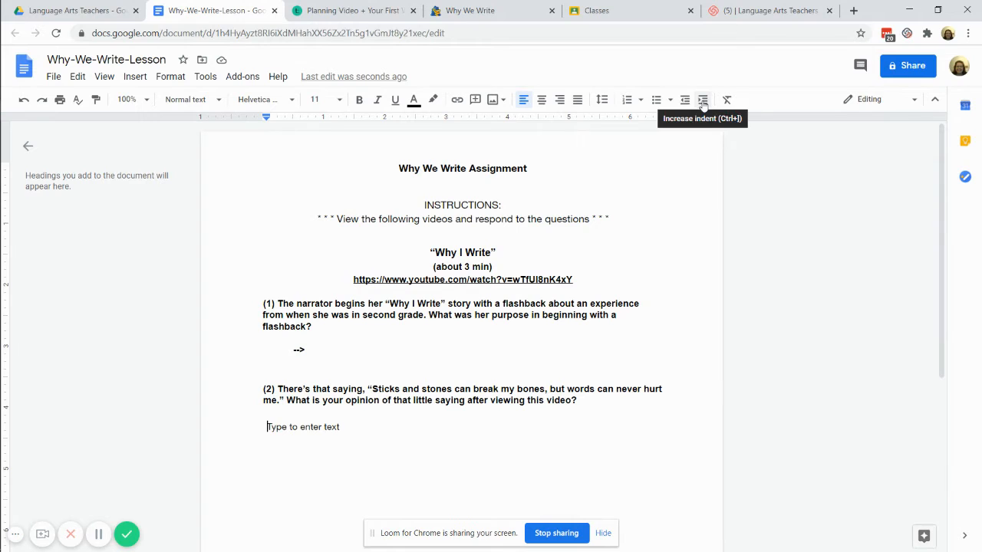
Step: Indent the 'Type to enter text' line under question 2 to align with the arrow
left_click(703, 100)
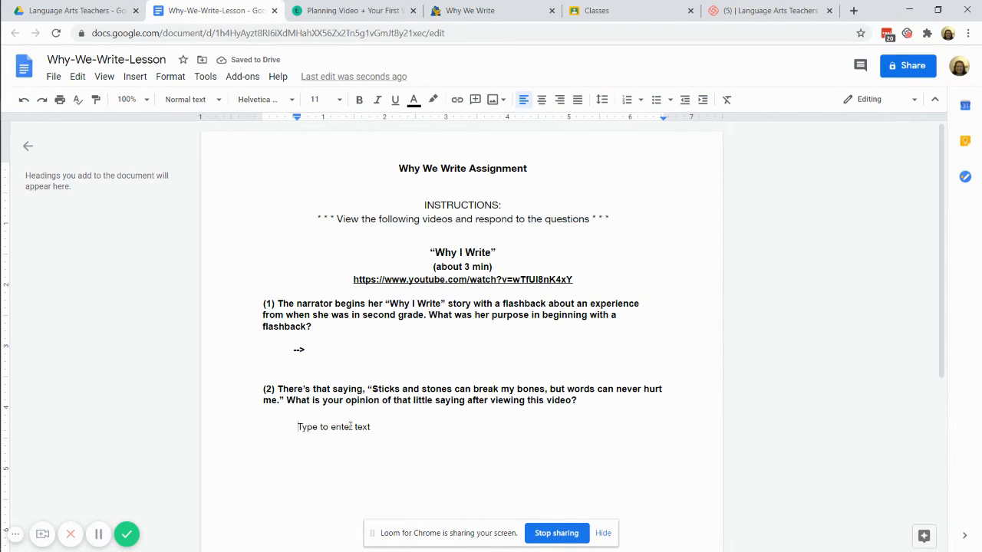
scroll("down", 3)
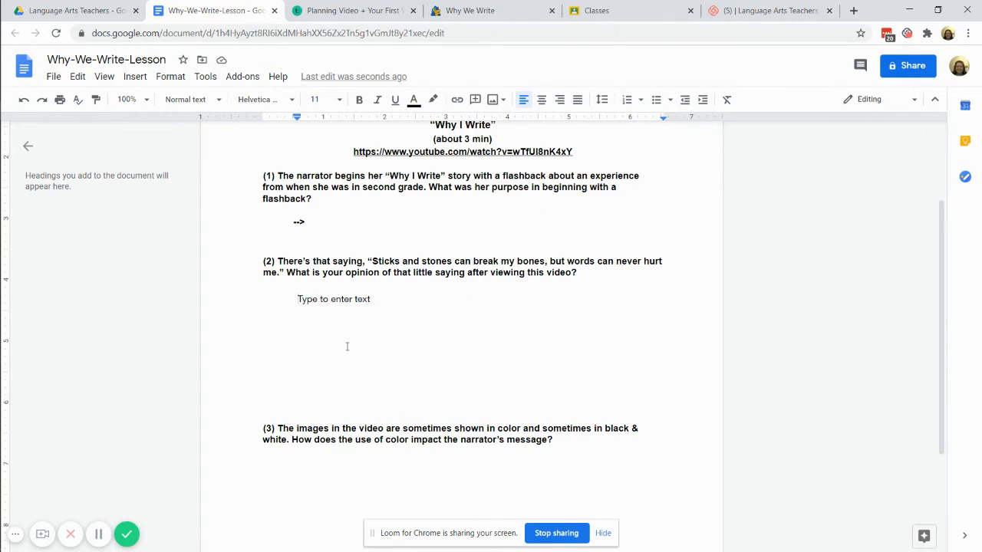
scroll("down", 3)
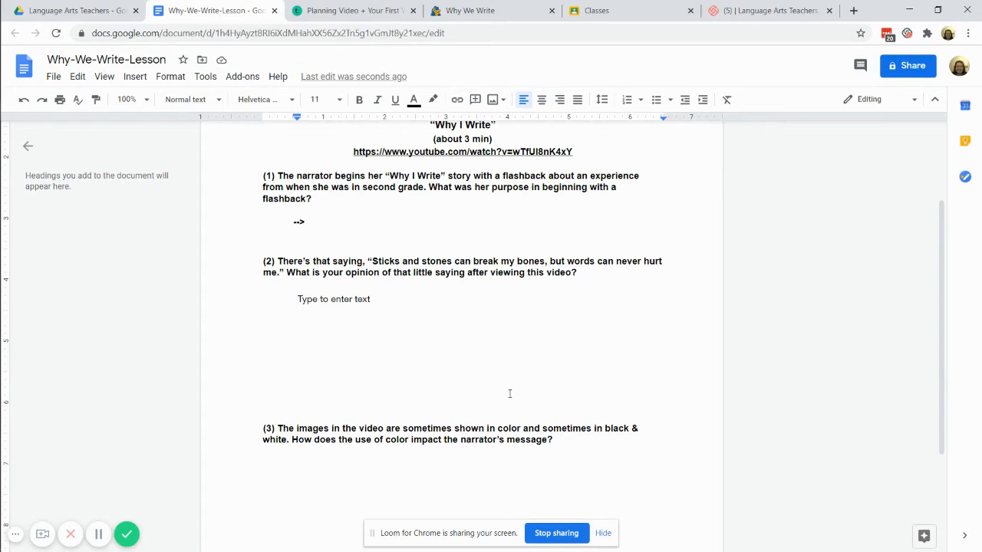
mouse_move(396, 386)
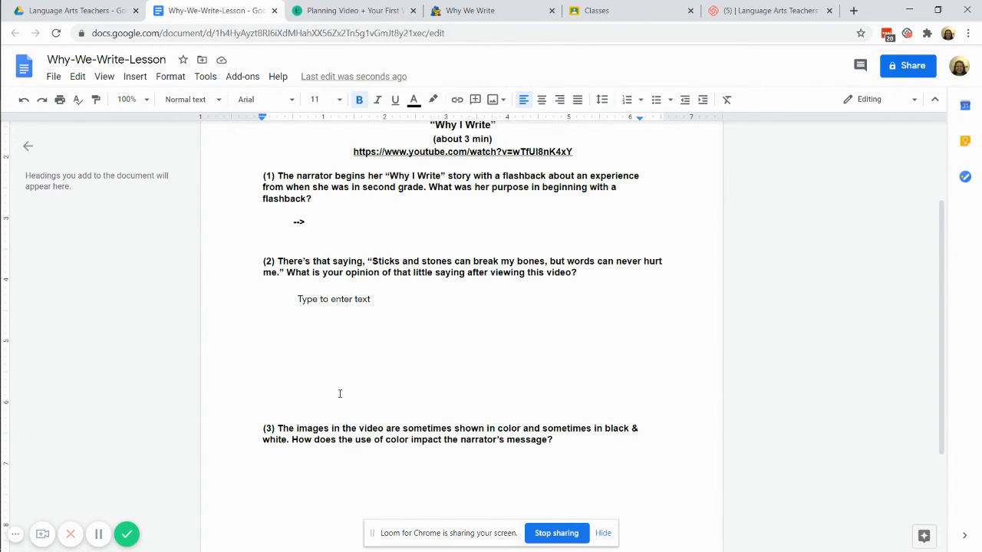
mouse_move(356, 385)
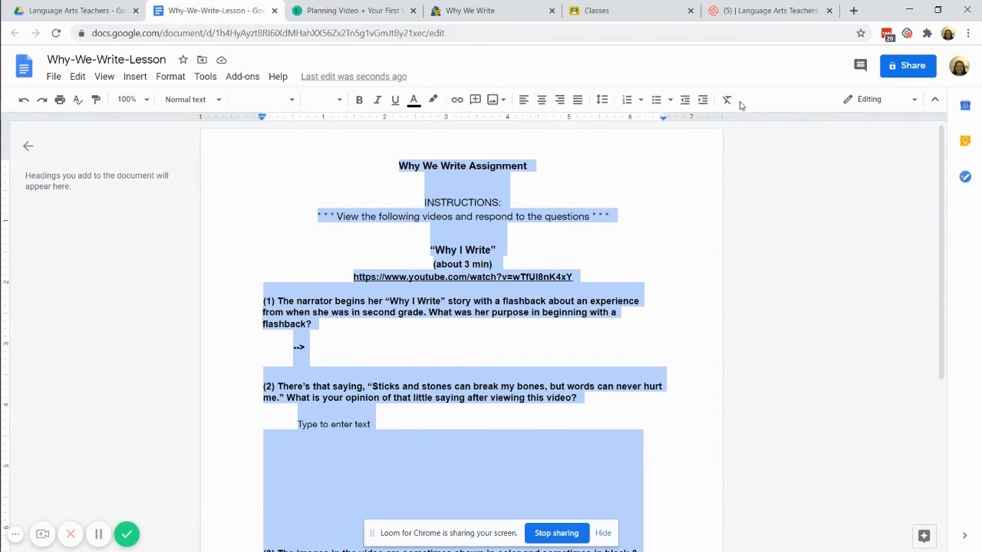
mouse_move(727, 100)
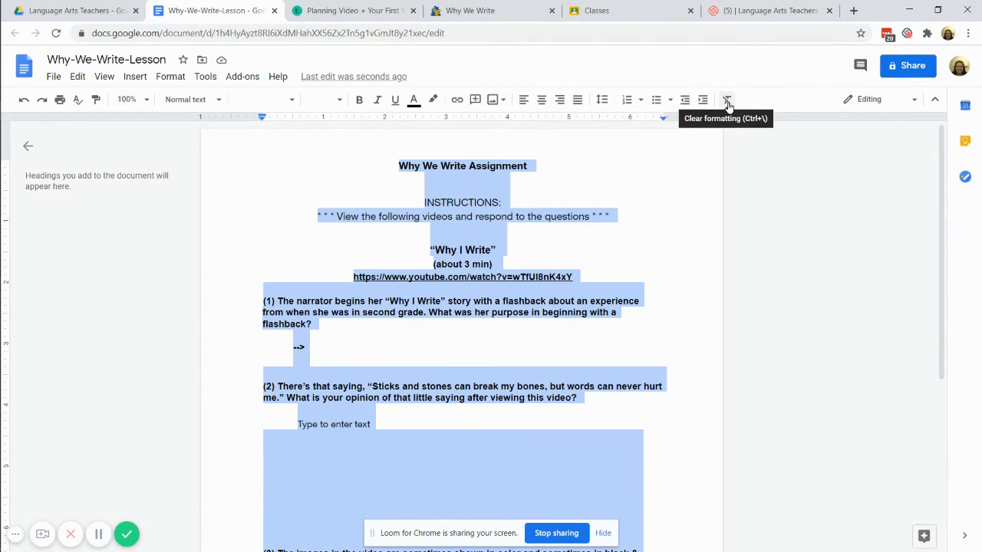
left_click(727, 98)
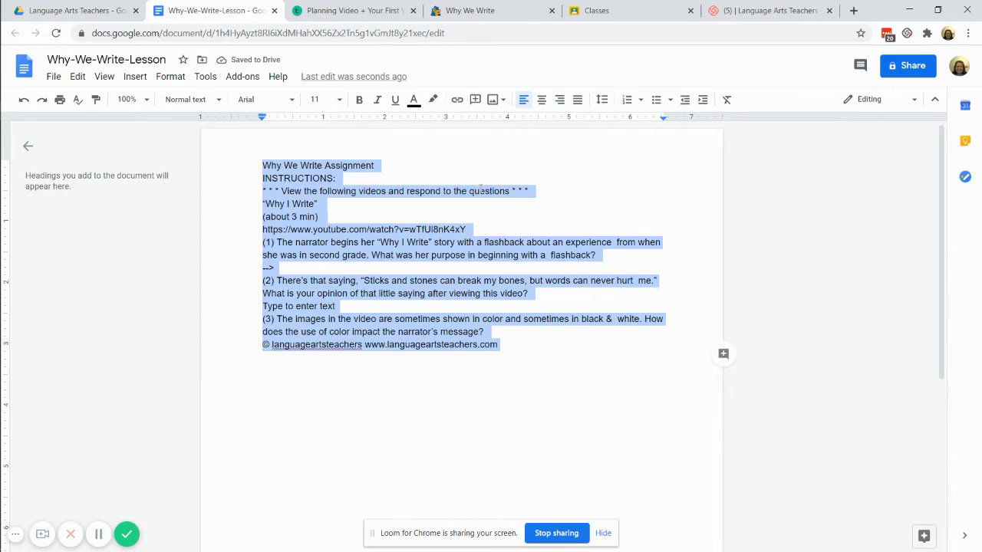
left_click(395, 190)
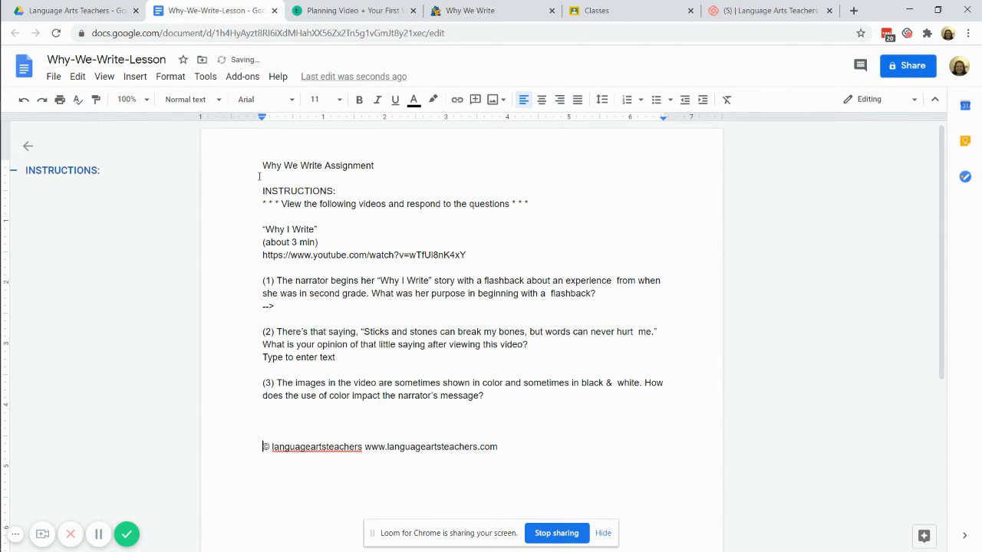
mouse_move(727, 98)
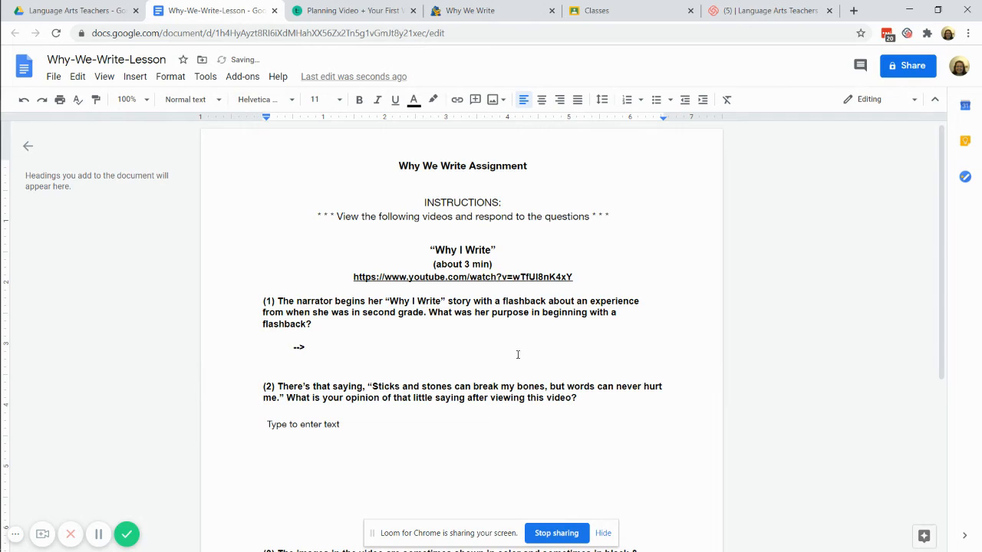
Step: Set the selected lesson text to single spacing and bring up Custom spacing with zero paragraph gaps
scroll("down", 3)
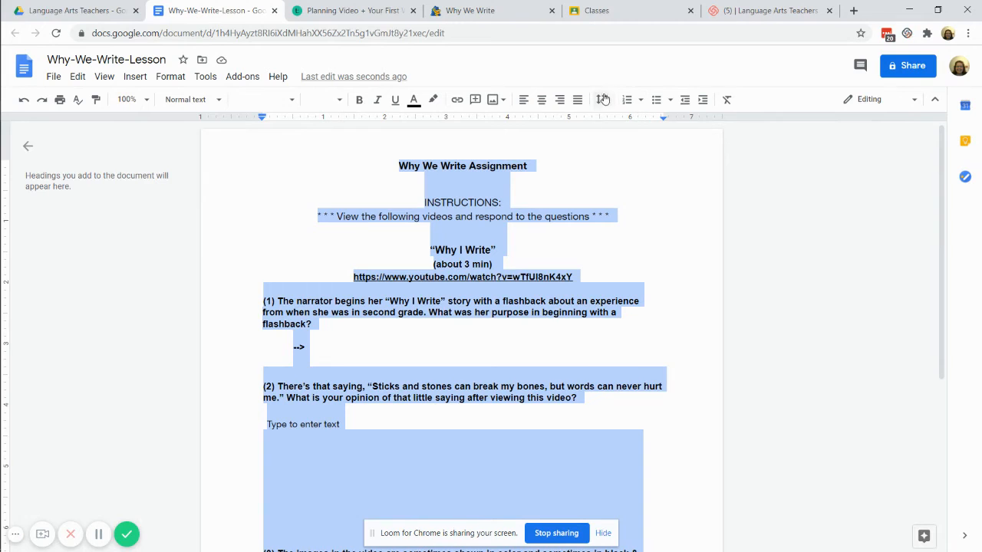
left_click(603, 98)
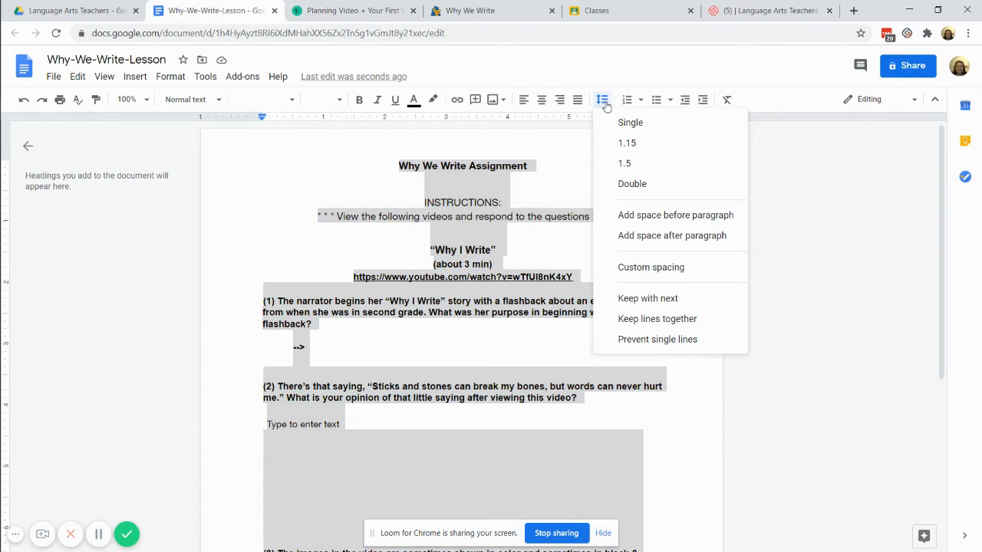
mouse_move(665, 267)
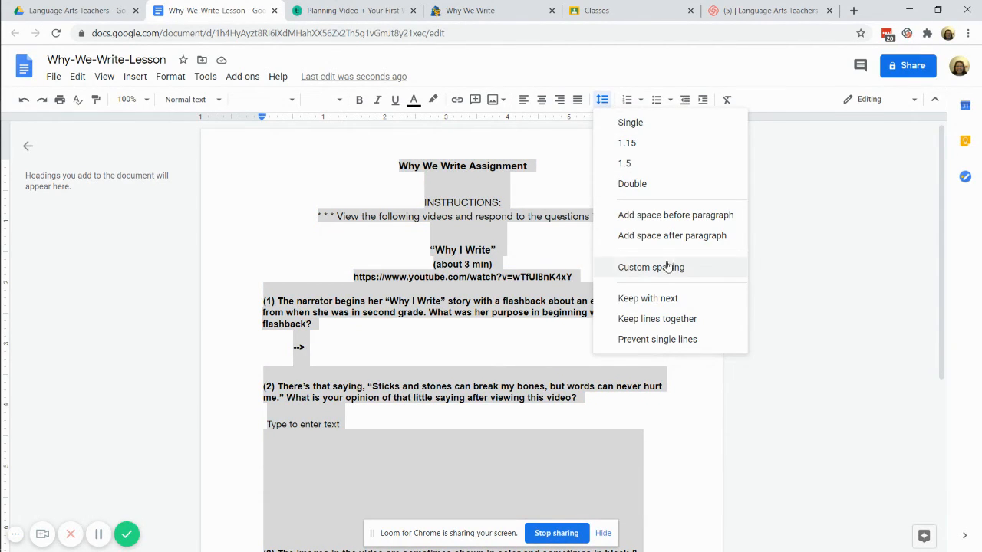
left_click(629, 123)
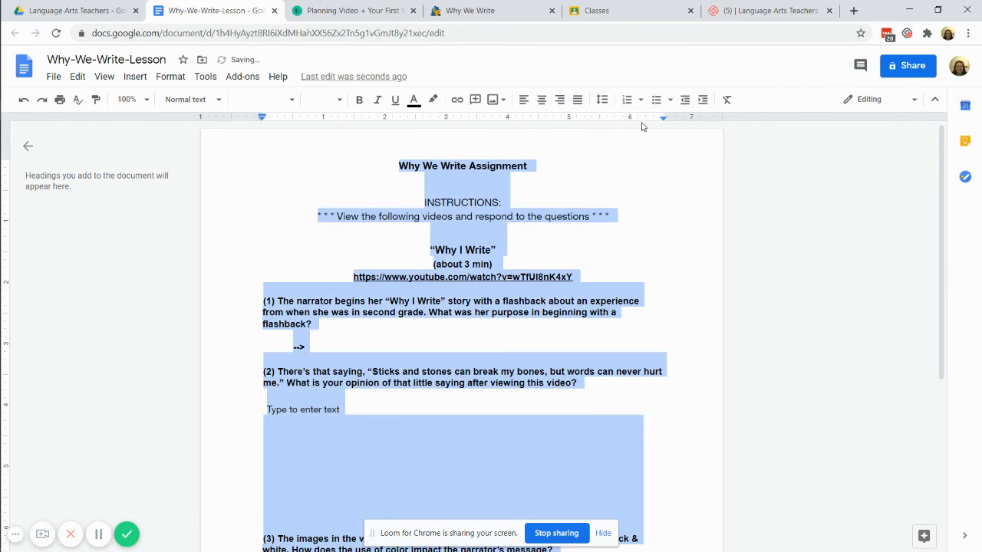
left_click(601, 99)
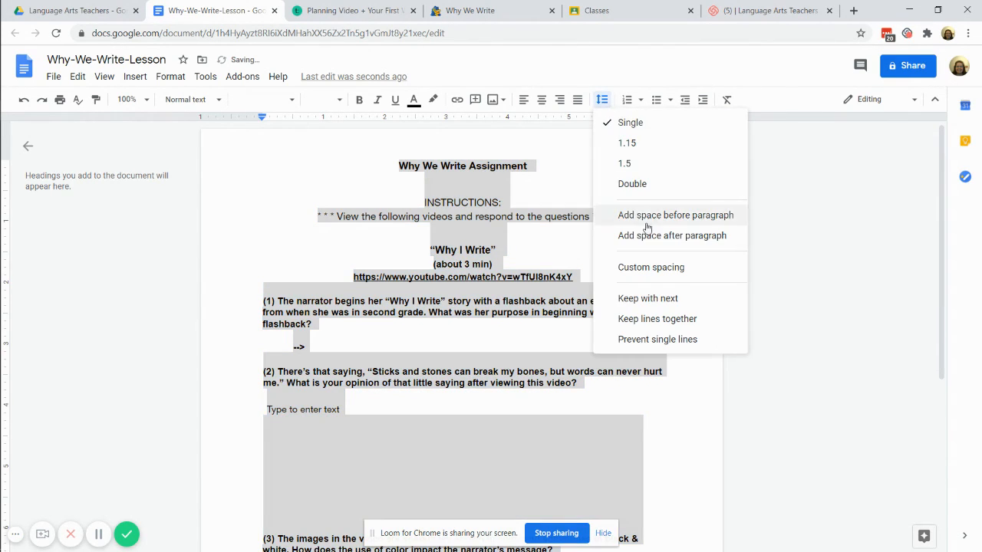
left_click(650, 267)
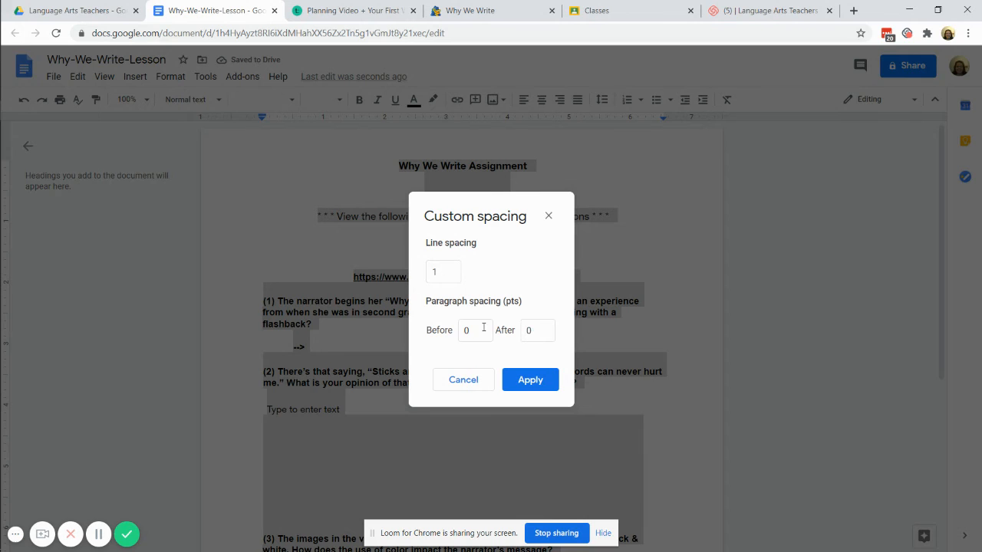
Step: Apply zero paragraph spacing to the whole lesson and dismiss the footer spelling suggestion
left_click(531, 381)
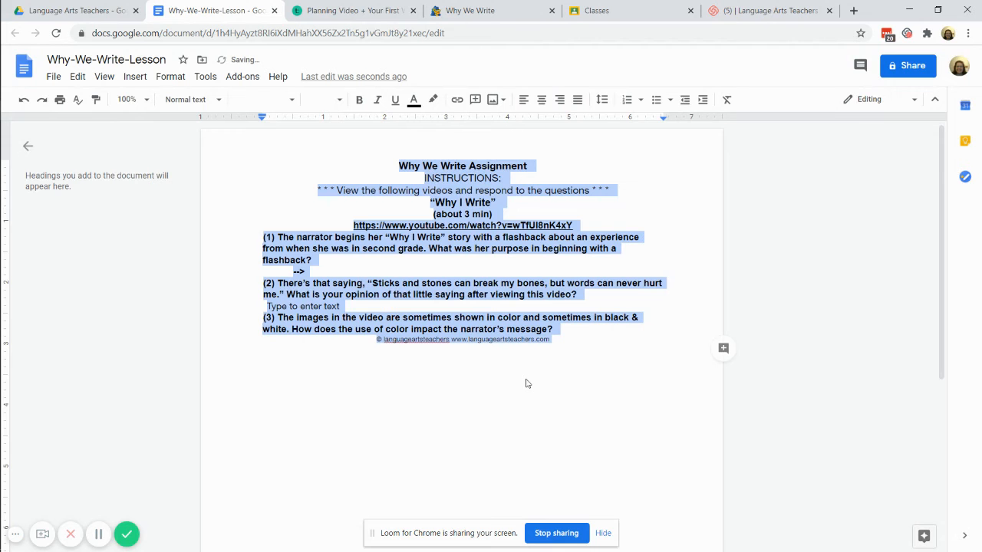
left_click(416, 339)
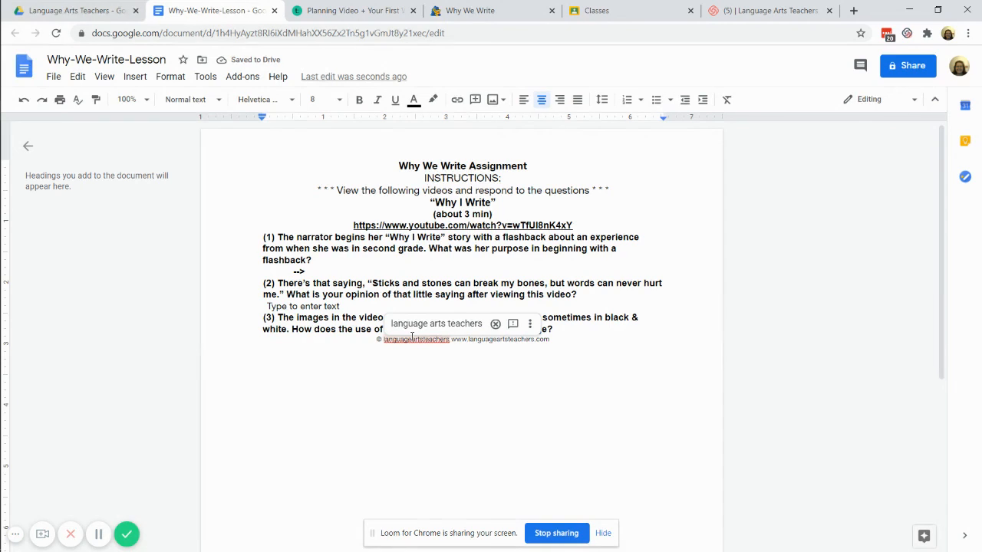
left_click(264, 294)
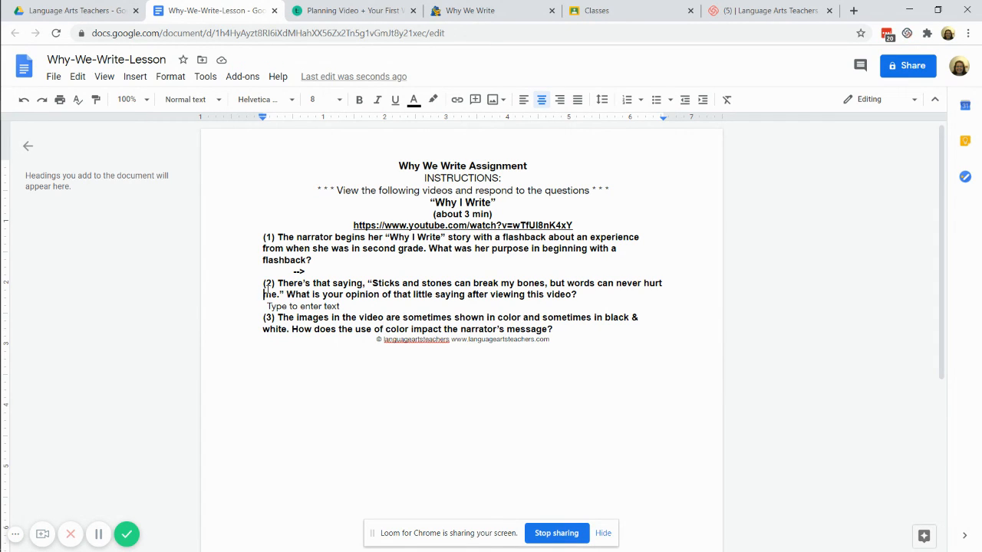